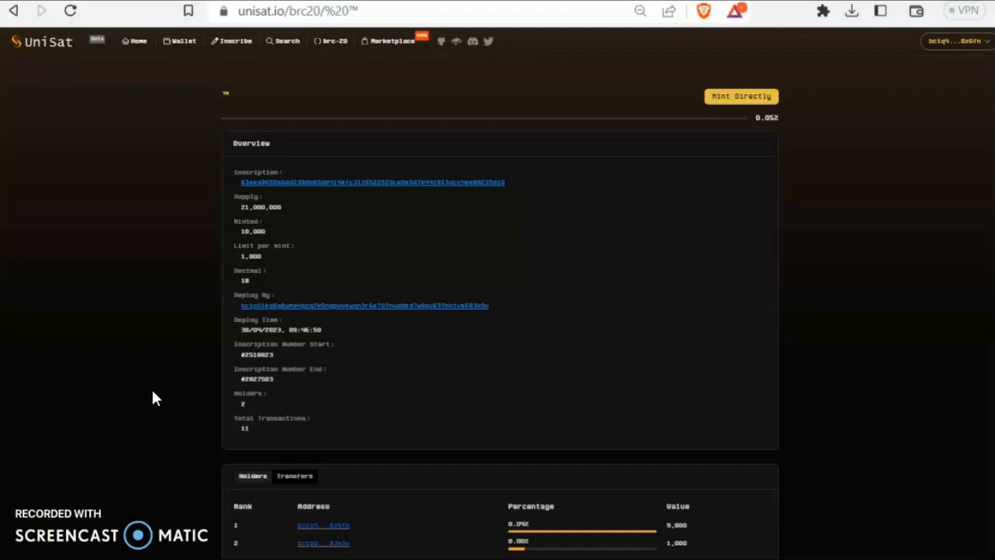
pyautogui.moveTo(216, 113)
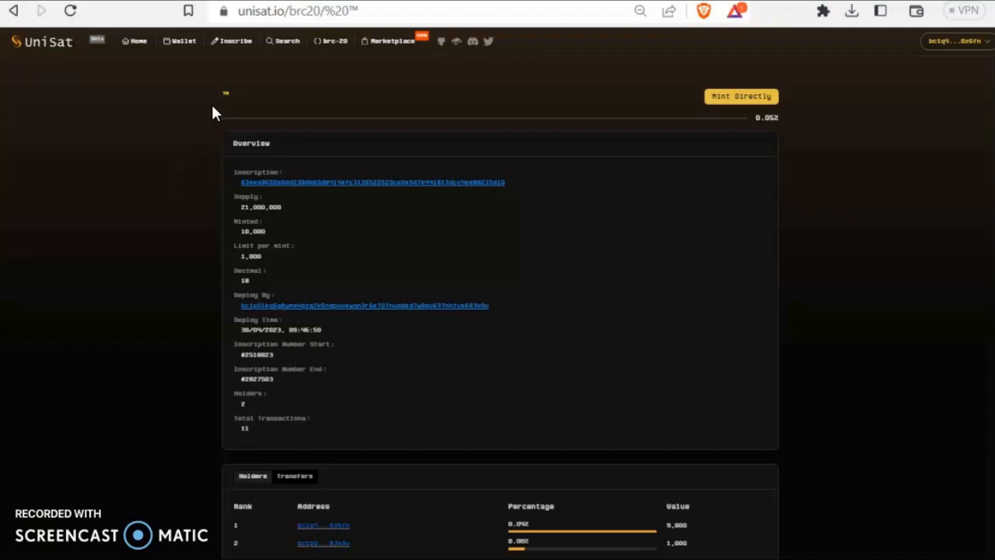
pyautogui.moveTo(301, 54)
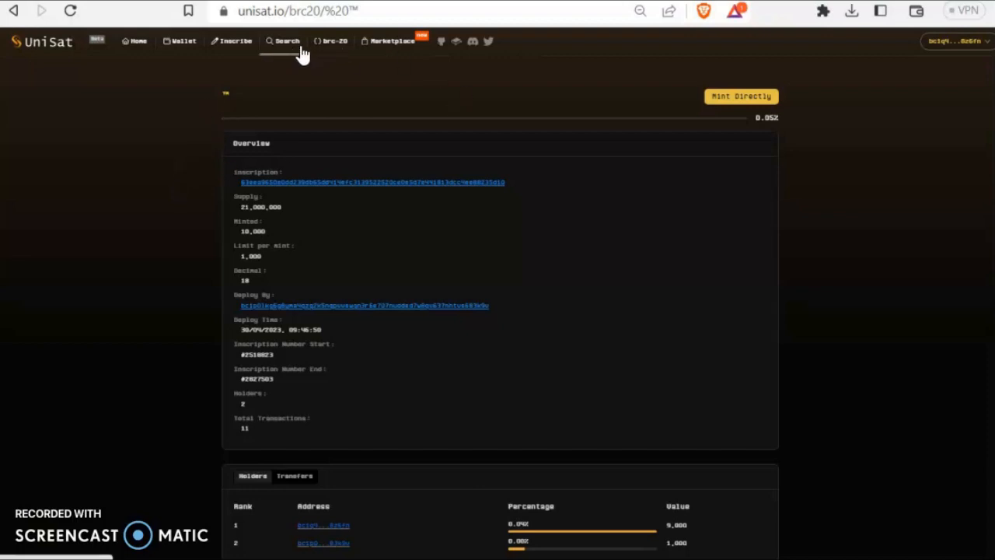
# Go to the brc-20 overview page listing all tokens
pyautogui.click(330, 41)
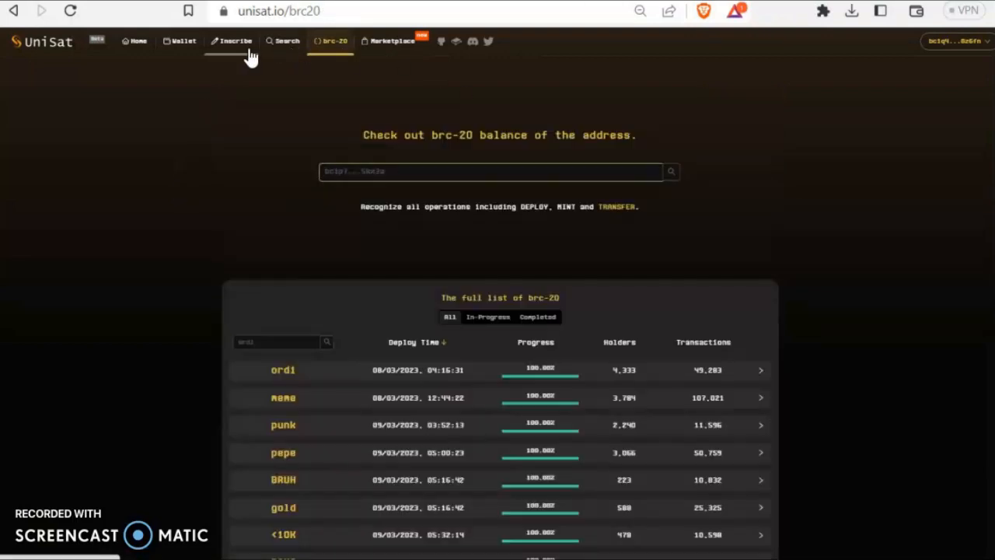
# Try deploying the pasted emoji ticker as brc-20, then close the not-4-bytes error
pyautogui.click(236, 42)
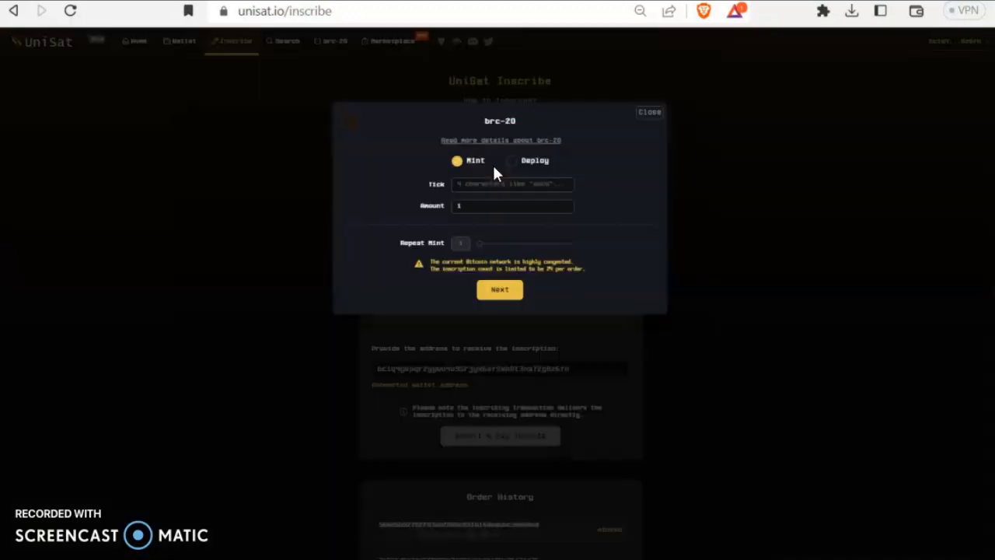
pyautogui.rightClick(512, 184)
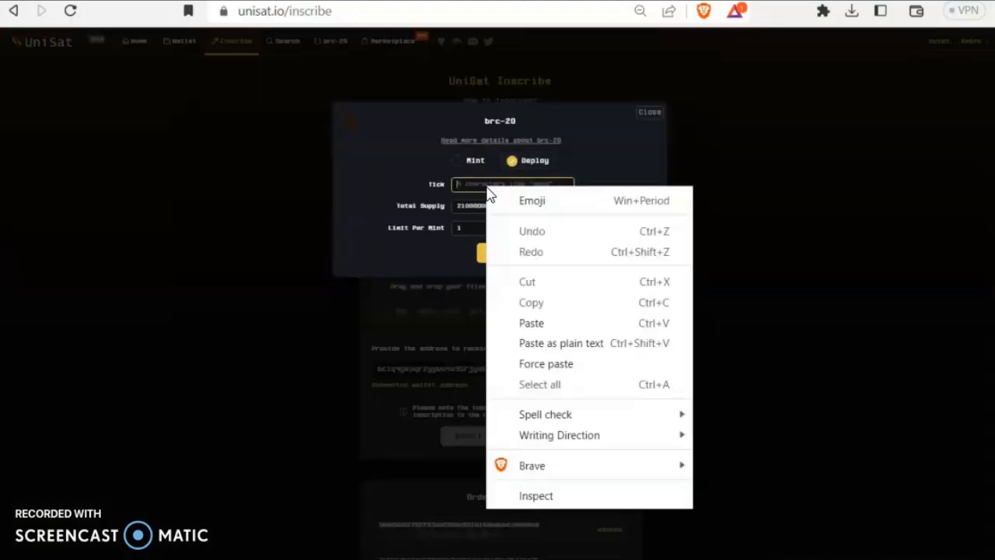
pyautogui.click(532, 200)
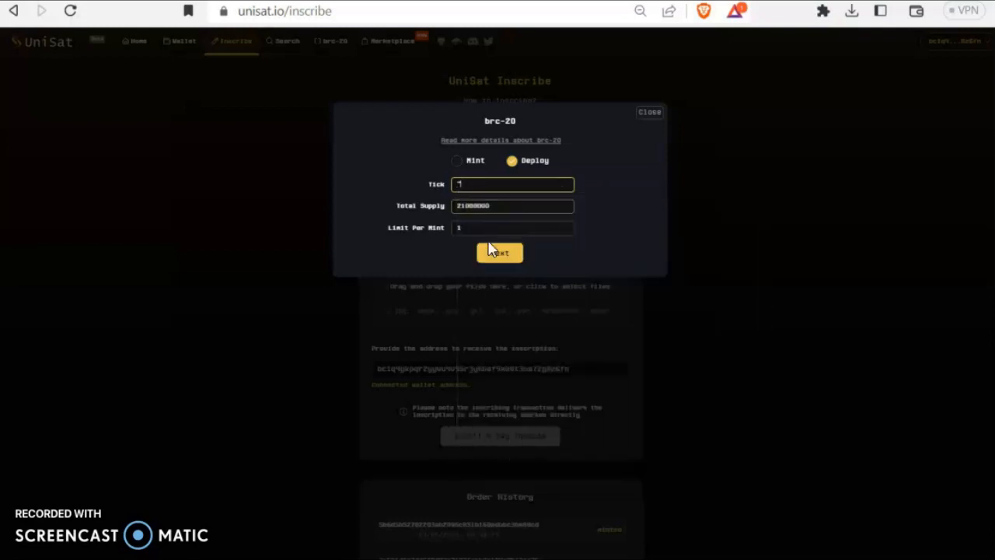
pyautogui.click(499, 252)
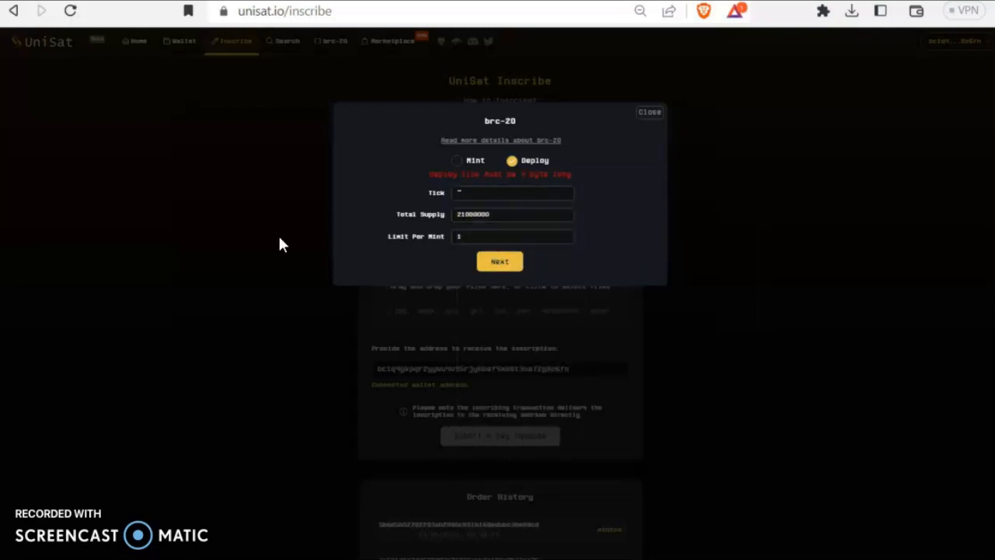
pyautogui.moveTo(521, 379)
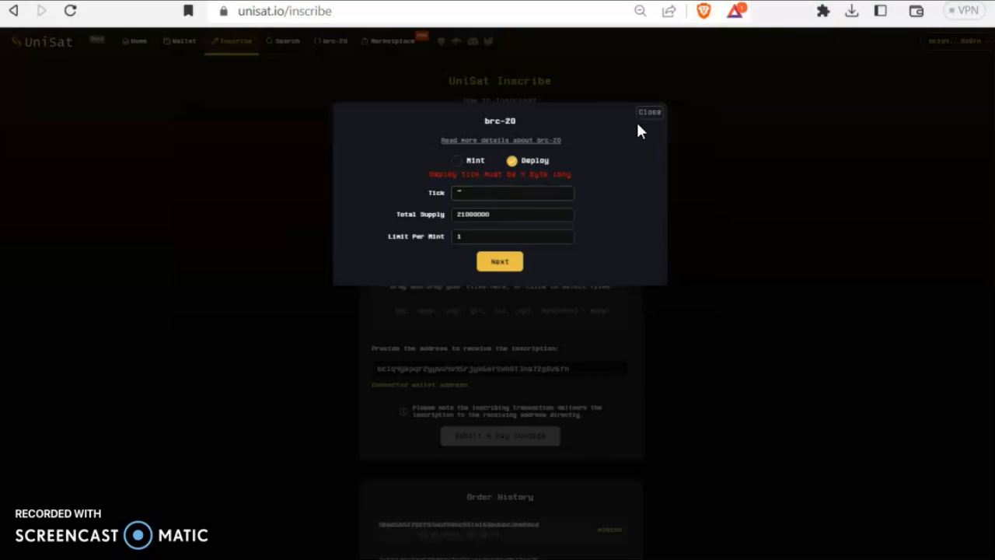
pyautogui.click(649, 111)
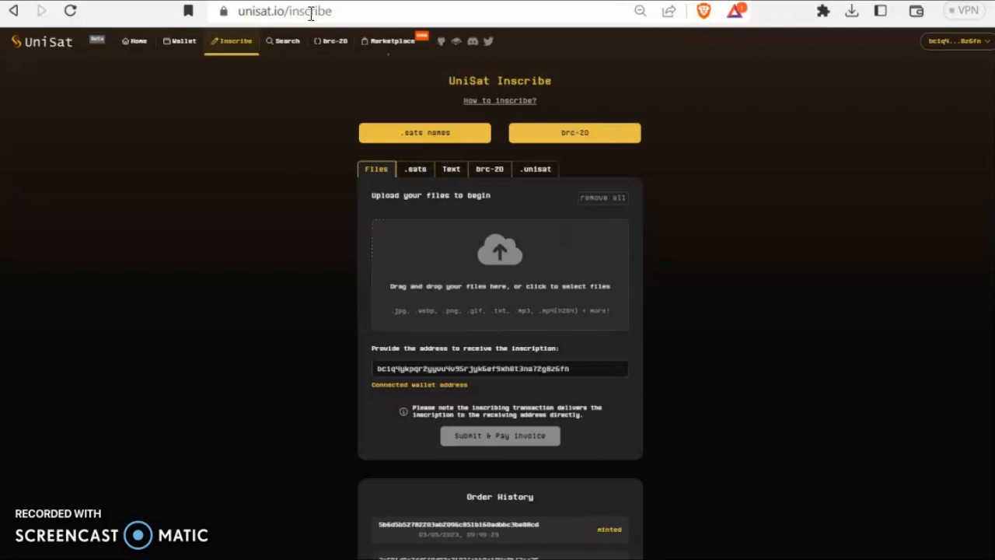
# In Notepad, replace 'mint' with 'deploy' in the brc-20 JSON line
pyautogui.click(450, 169)
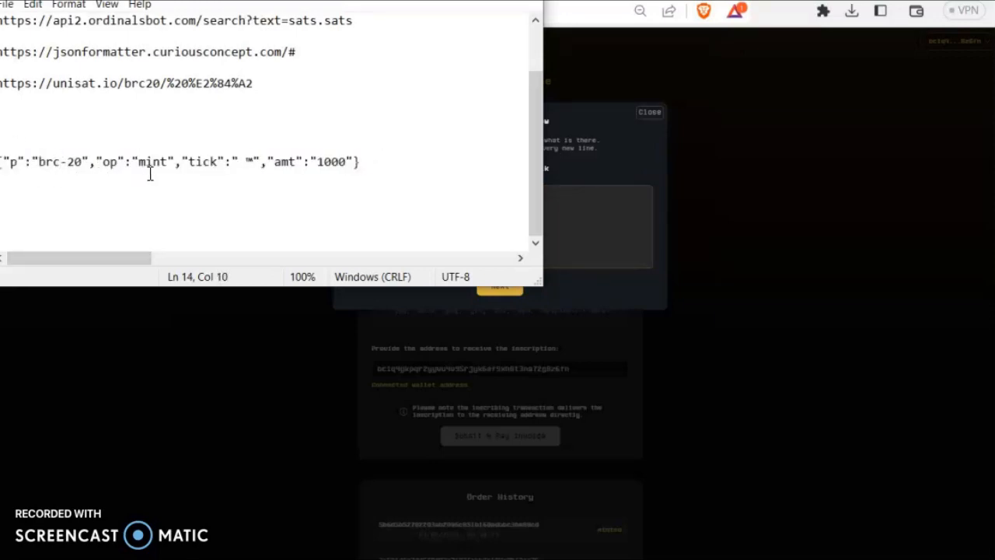
pyautogui.doubleClick(153, 161)
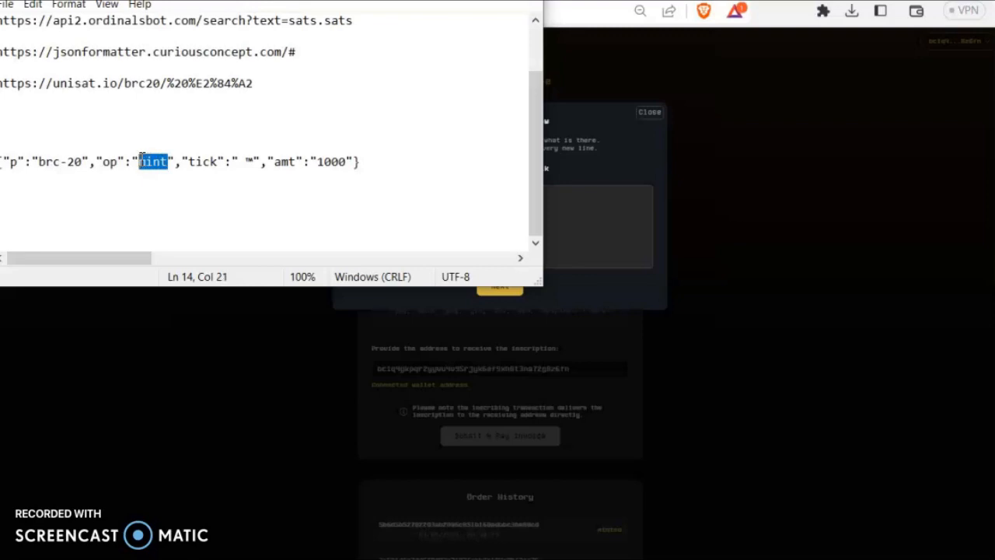
pyautogui.write('dep')
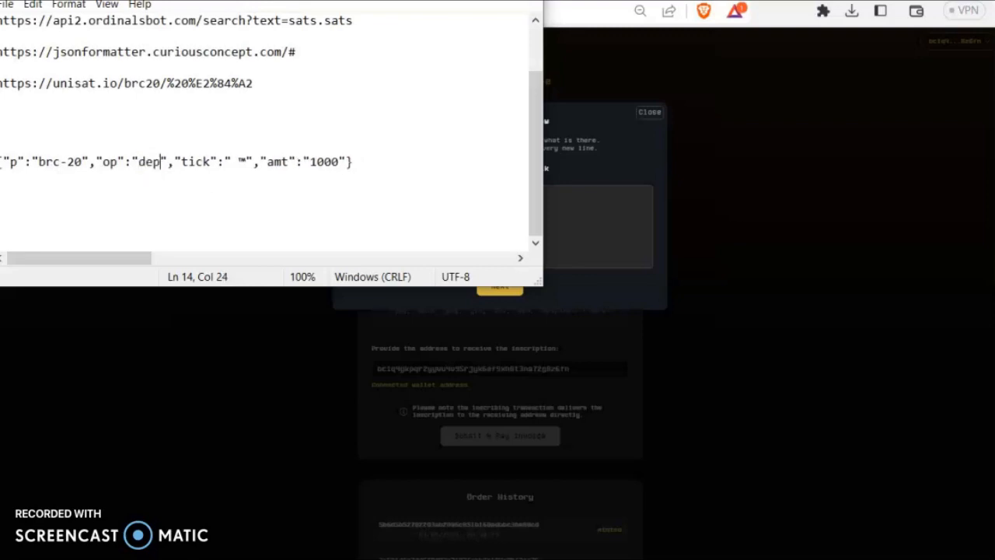
pyautogui.write('loy')
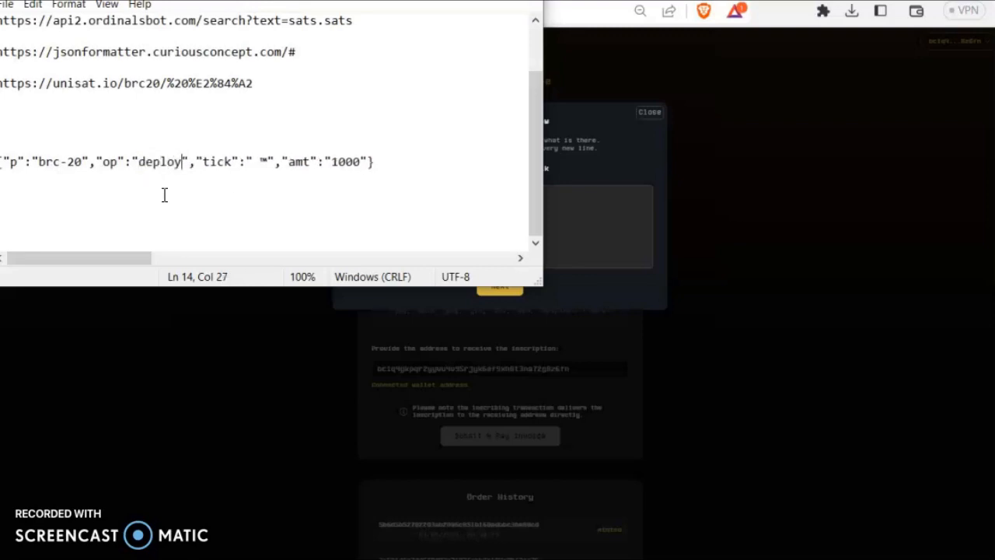
pyautogui.moveTo(181, 169)
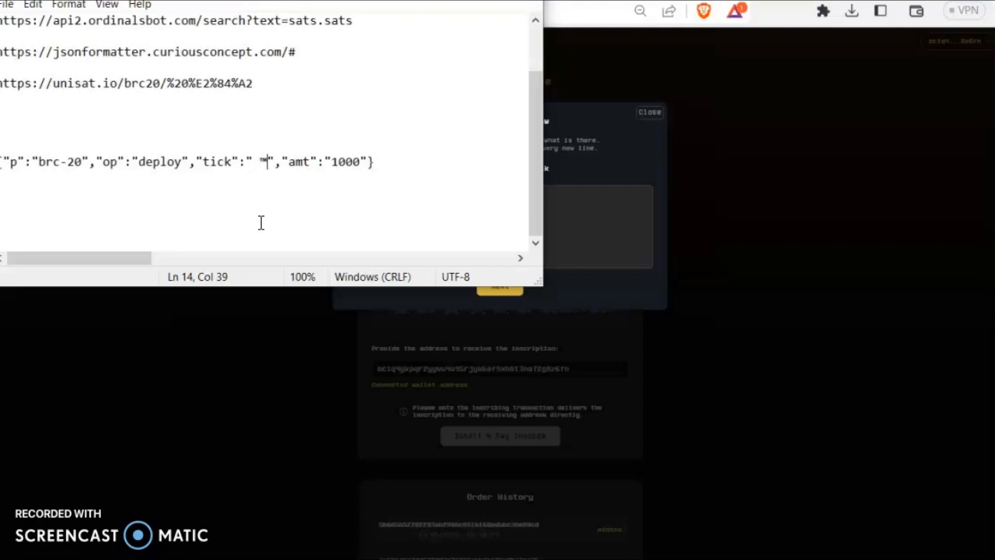
pyautogui.moveTo(275, 180)
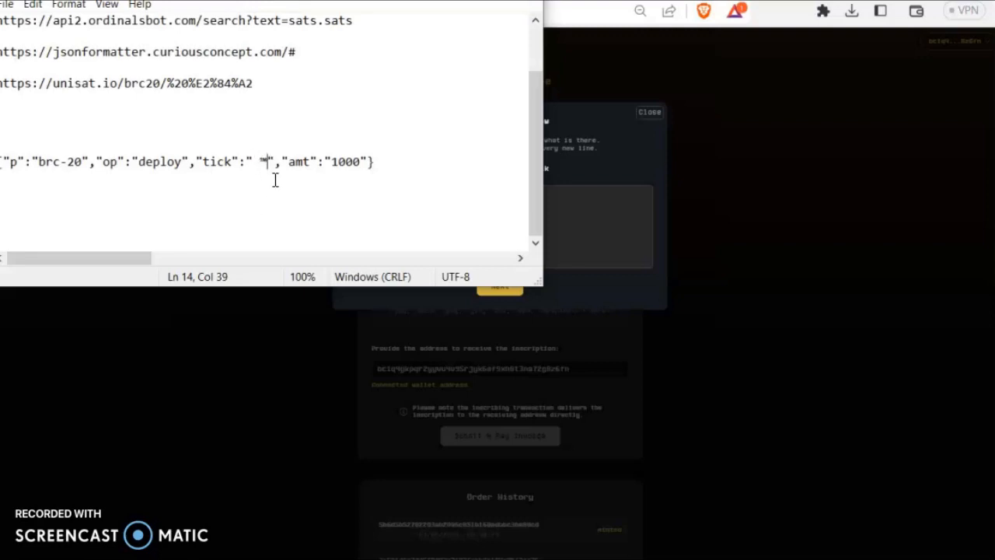
pyautogui.moveTo(332, 214)
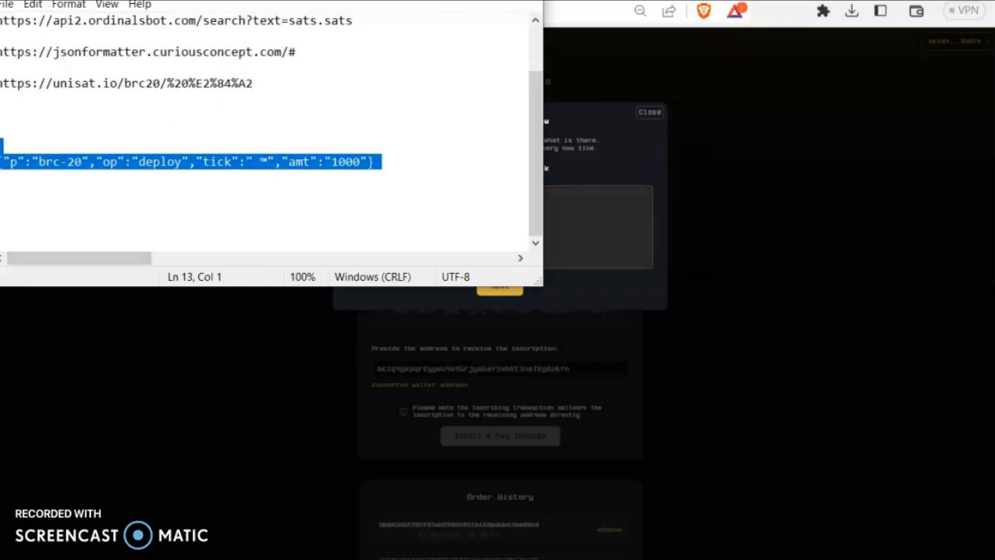
# Paste the deploy JSON as a Text inscription and proceed to fee options
pyautogui.rightClick(186, 161)
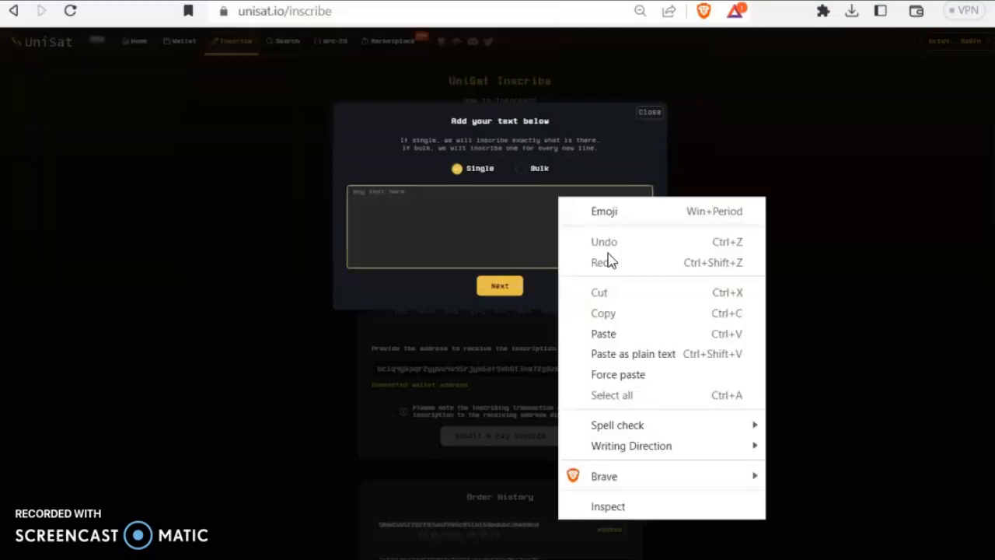
pyautogui.click(603, 333)
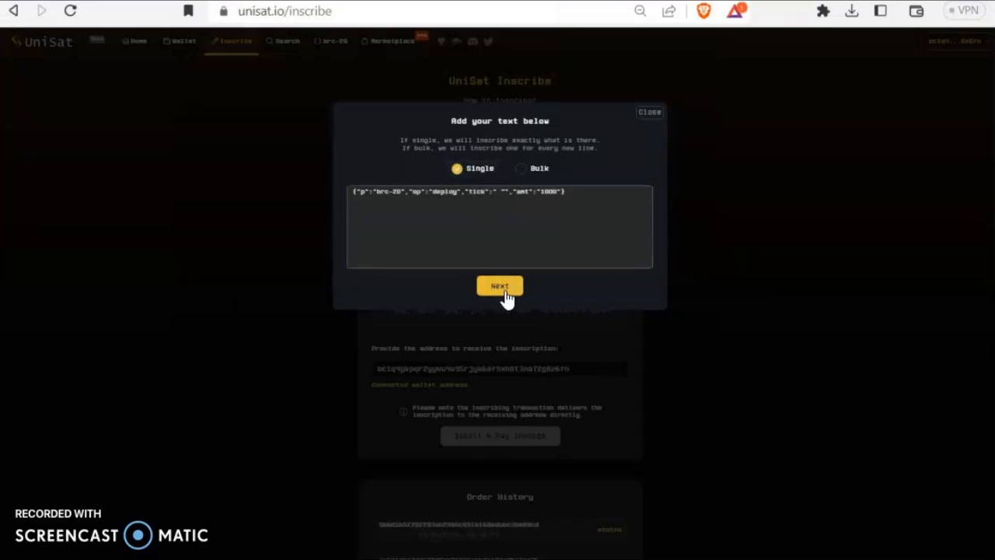
pyautogui.click(500, 285)
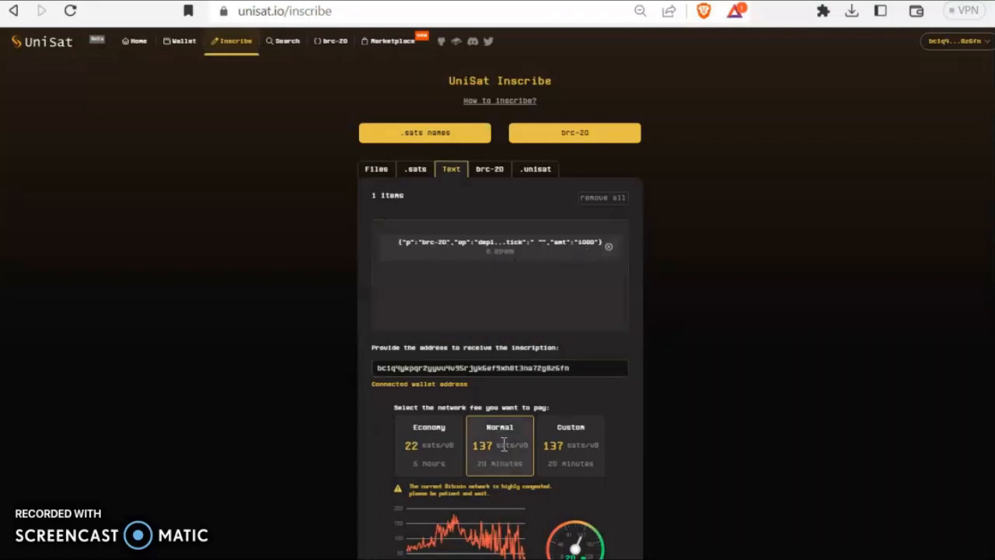
pyautogui.moveTo(653, 46)
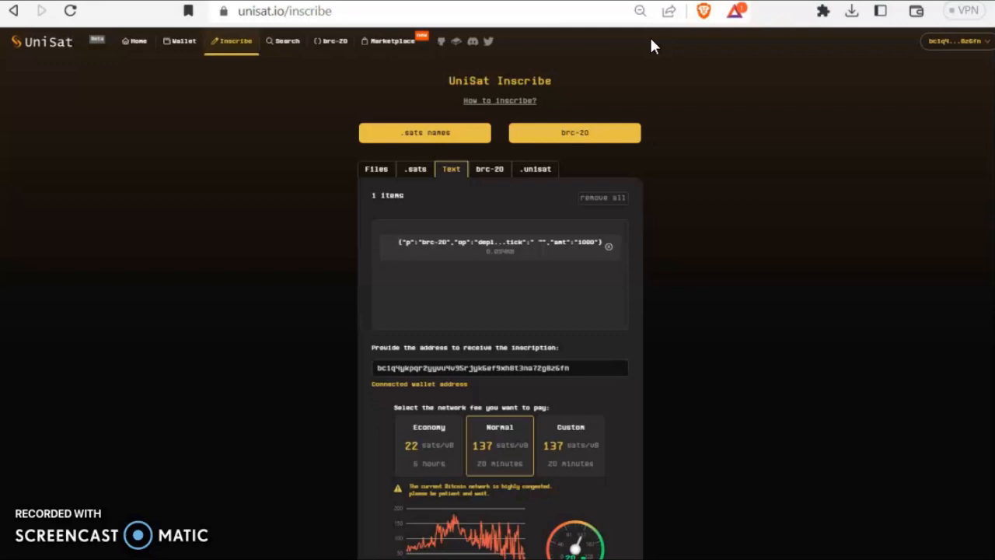
pyautogui.moveTo(754, 38)
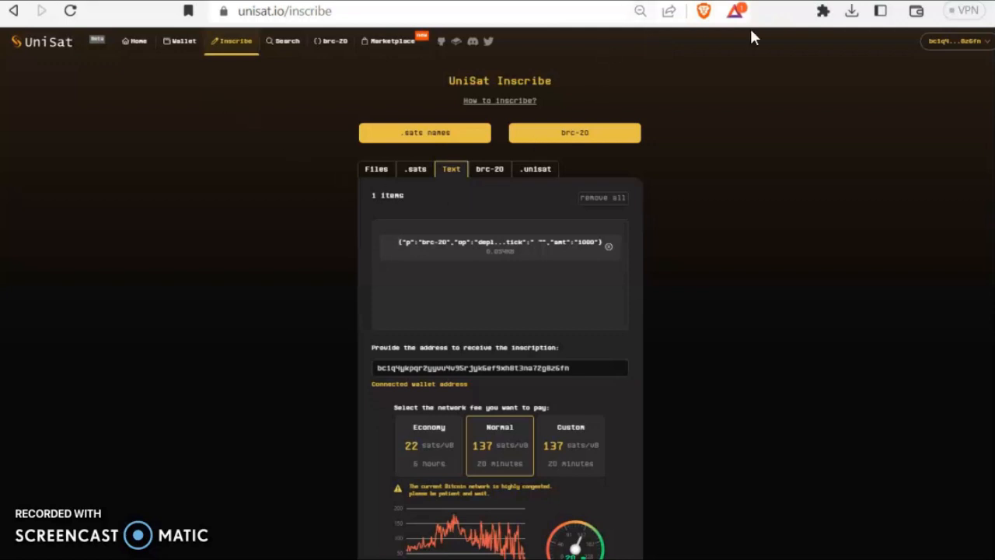
# Open the emoji ticker's brc-20 page from the browser extensions menu
pyautogui.click(822, 11)
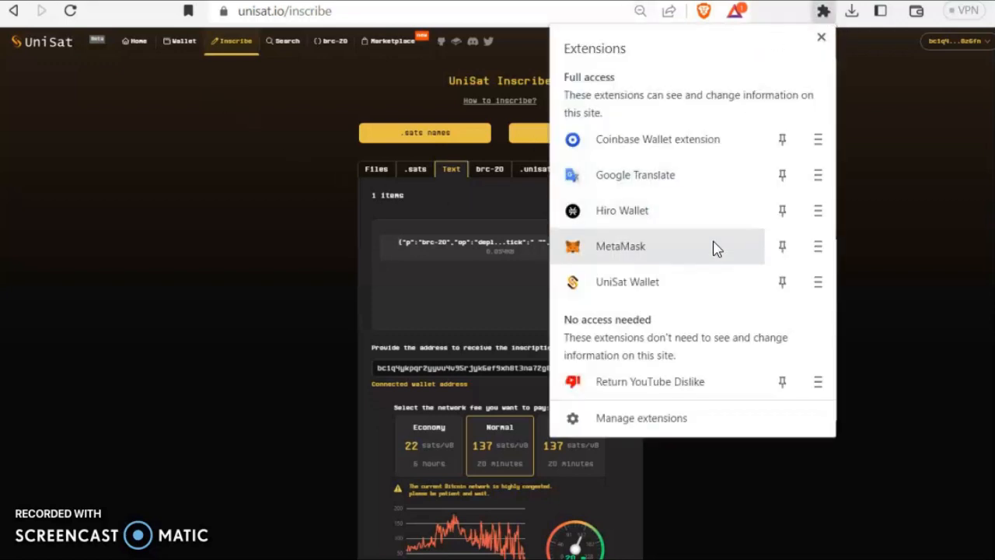
pyautogui.click(821, 37)
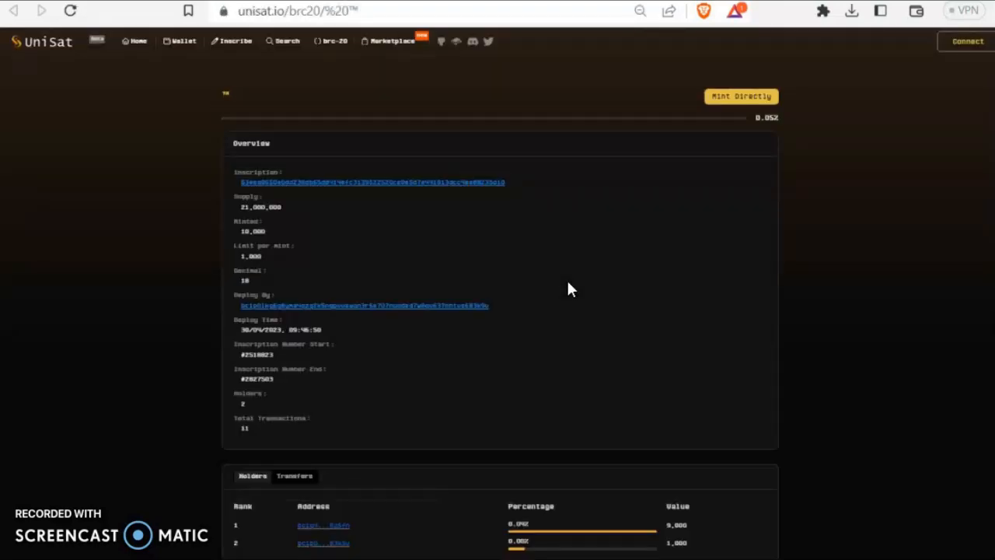
pyautogui.moveTo(740, 96)
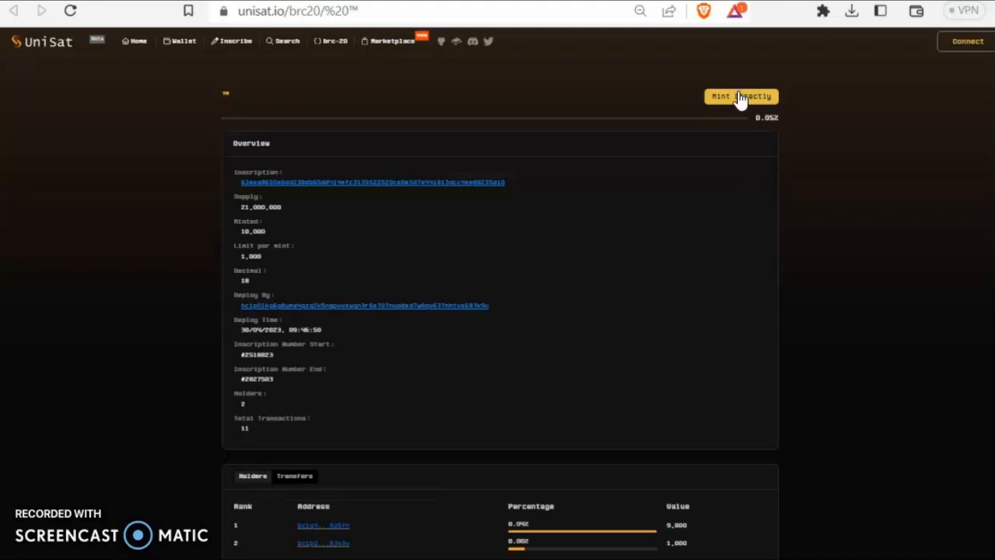
pyautogui.click(741, 96)
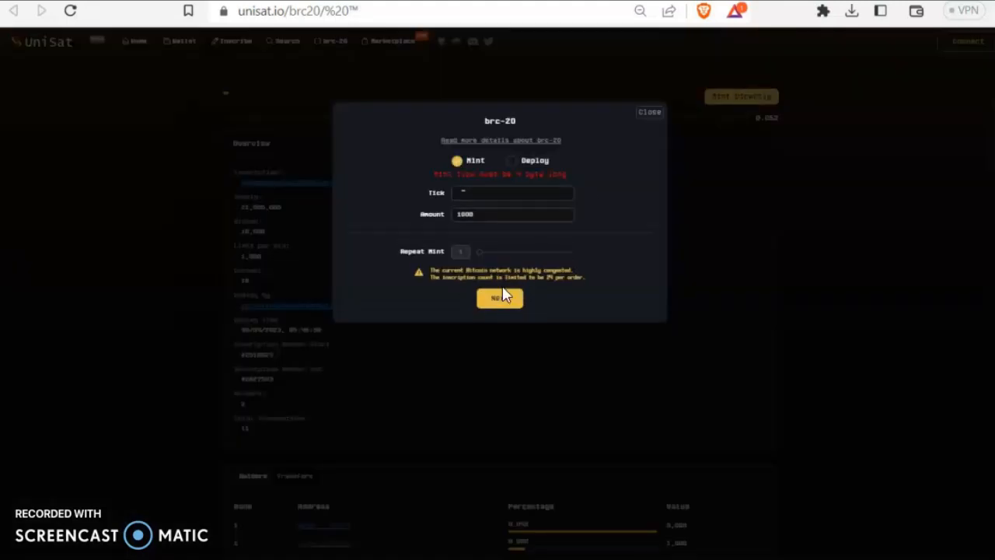
pyautogui.click(649, 111)
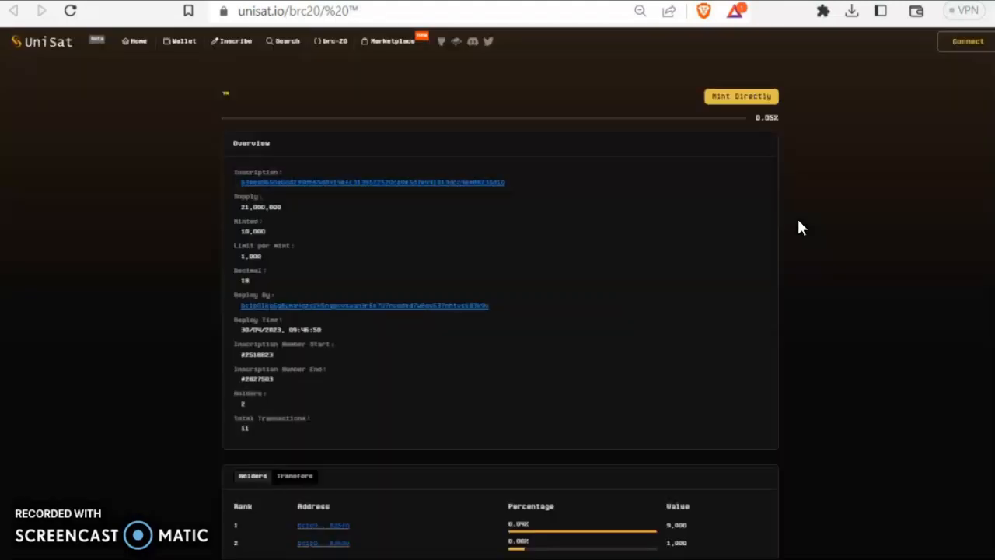
pyautogui.moveTo(474, 404)
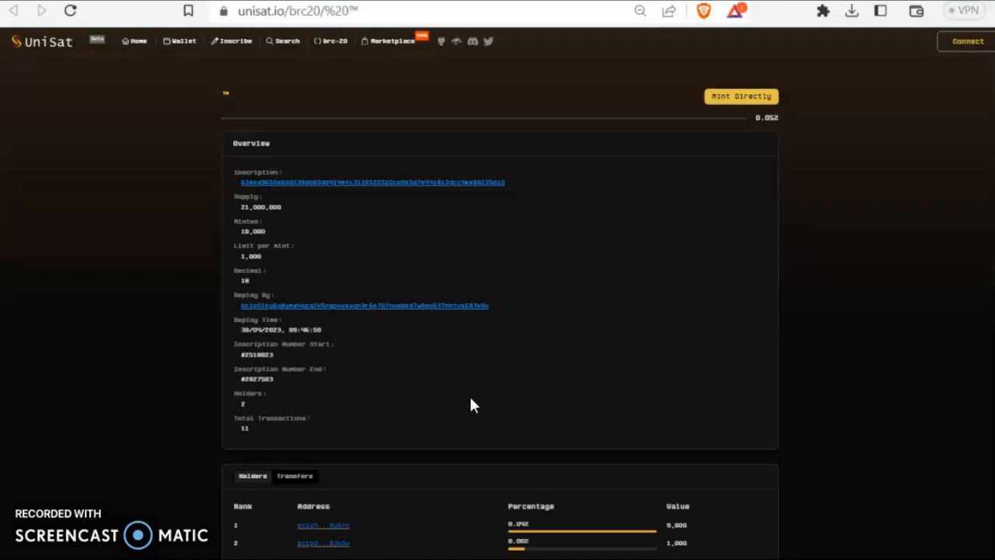
pyautogui.moveTo(478, 441)
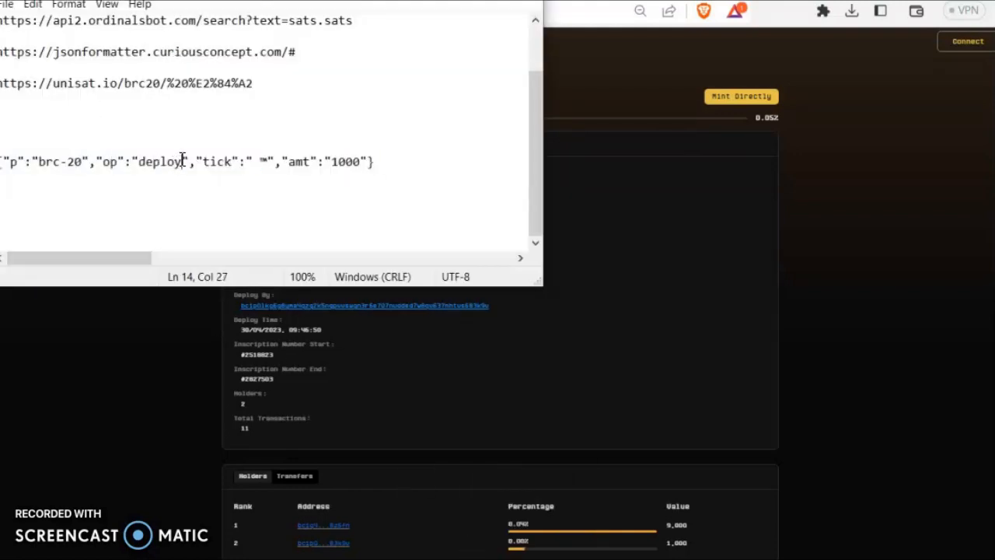
# Type 'mint' over 'deploy' in the Notepad JSON line
pyautogui.write('mi')
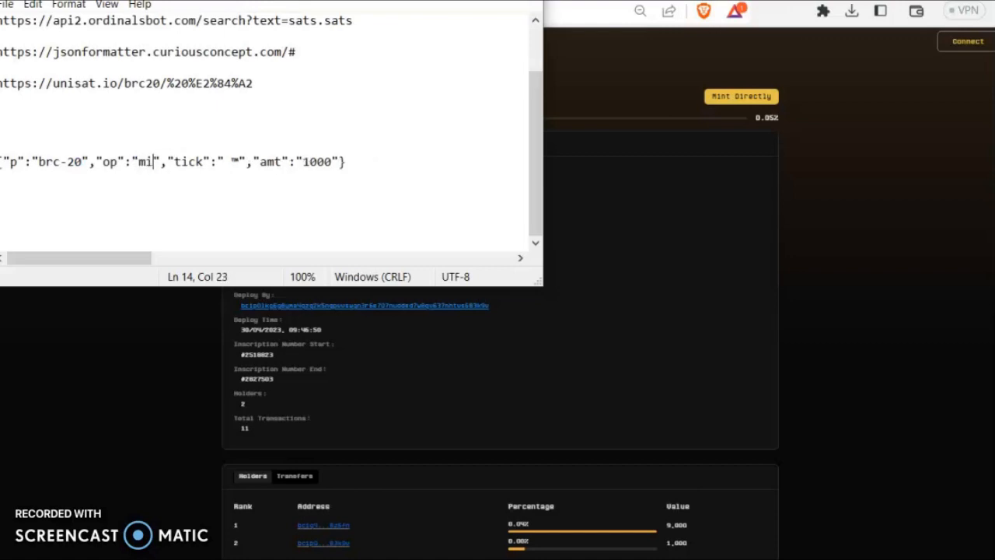
pyautogui.write('nt')
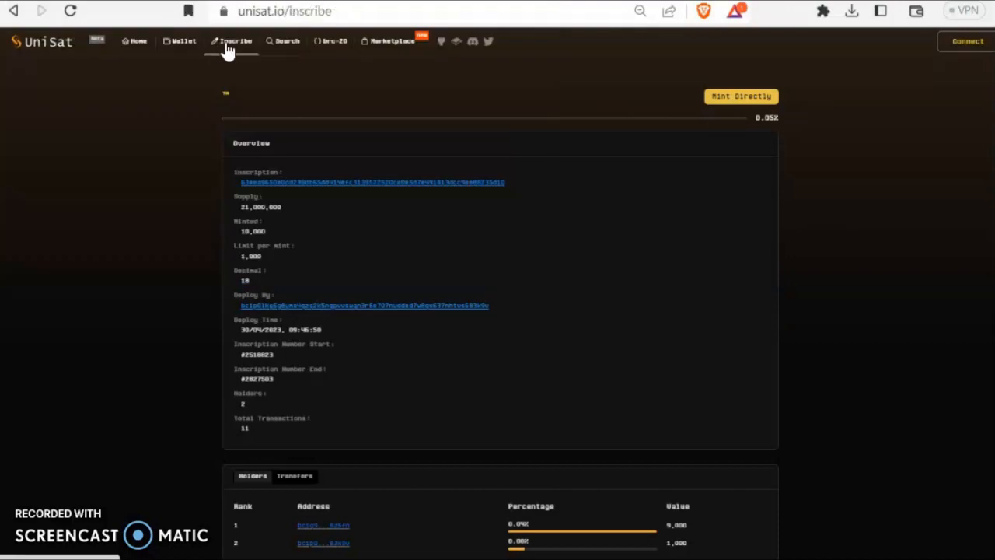
# Enter the brc-20 mint JSON with amt 1000 in the Inscribe Text tab
pyautogui.click(234, 41)
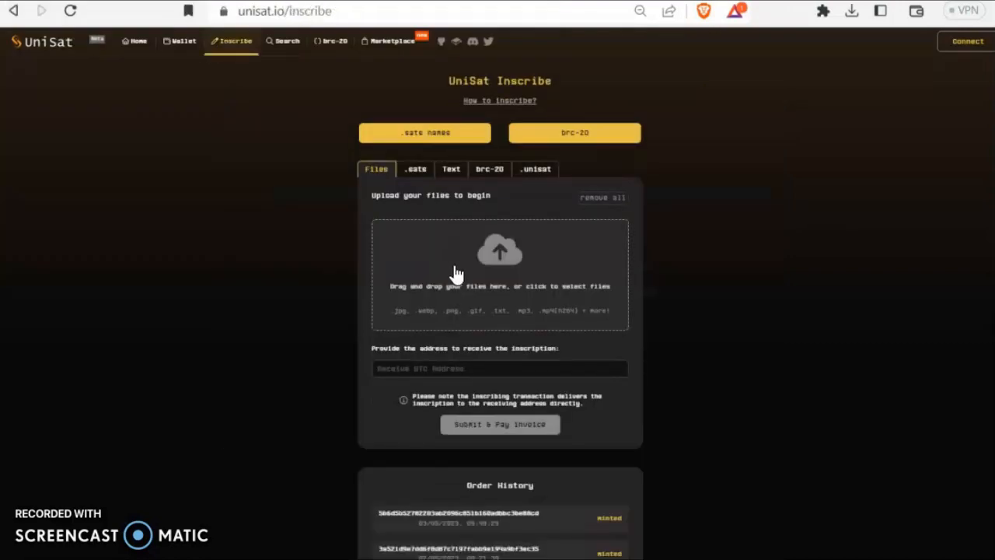
pyautogui.click(451, 168)
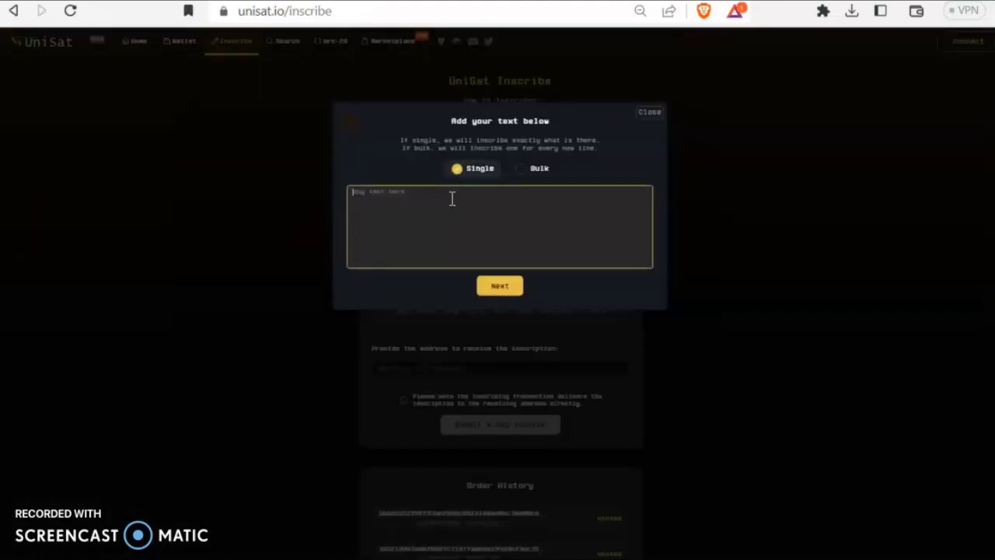
pyautogui.write('{"p":"brc-20","op":"mint","tick":" ","amt":"1000"}')
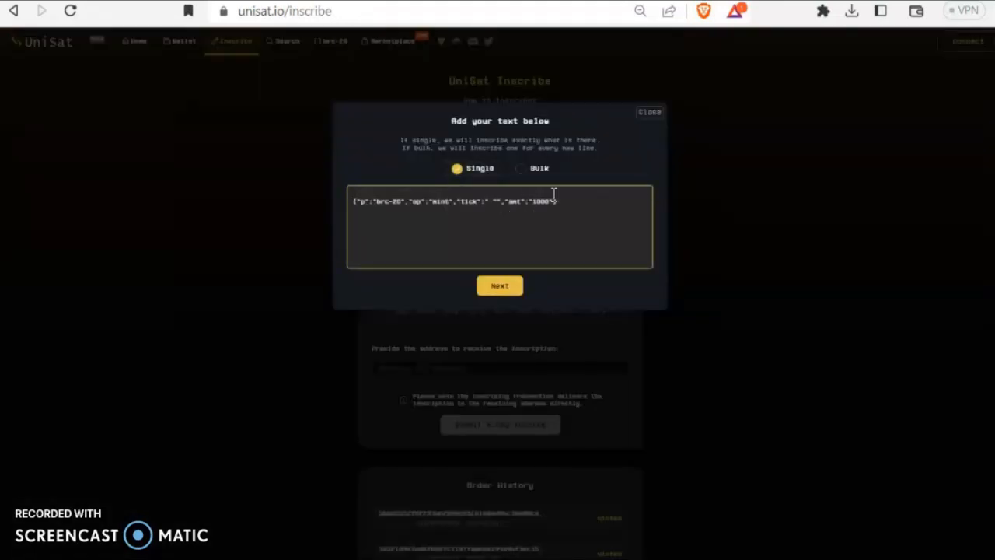
# Switch to Bulk mode, add two more identical mint lines, and continue to review
pyautogui.click(520, 168)
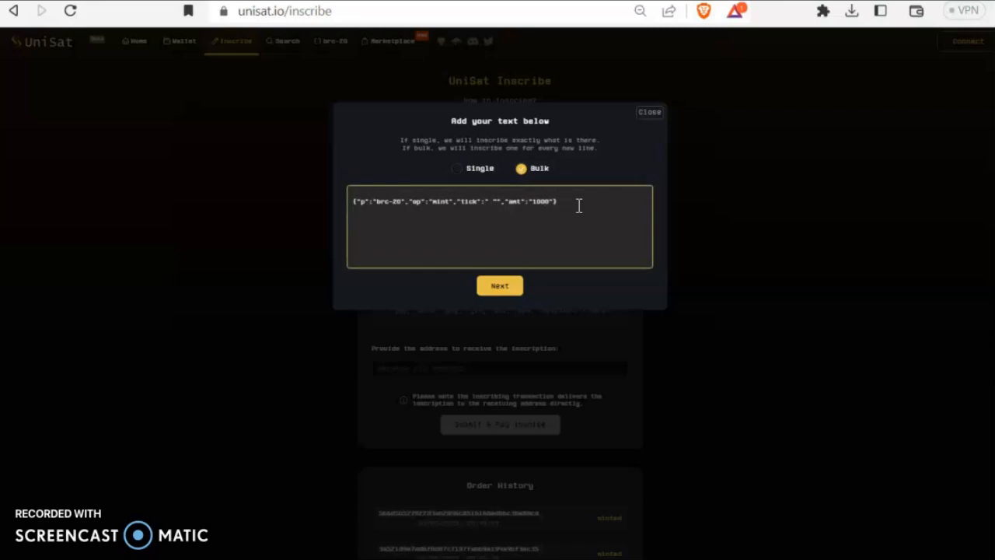
pyautogui.write('{"p":"brc-20","op":"mint","tick":" "","amt":"1000"}')
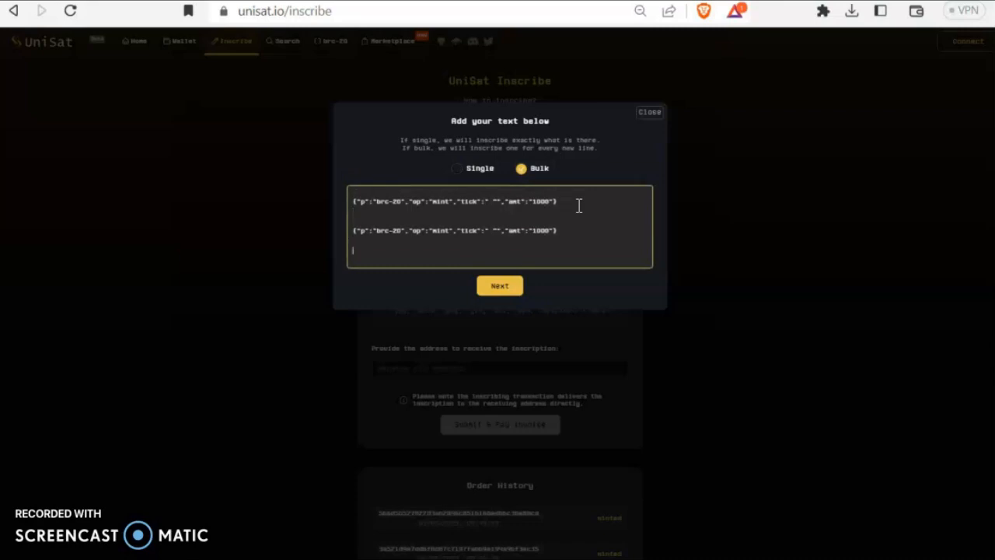
pyautogui.write('{"p":"brc-20","op":"mint","tick":" ","amt":"1000"}')
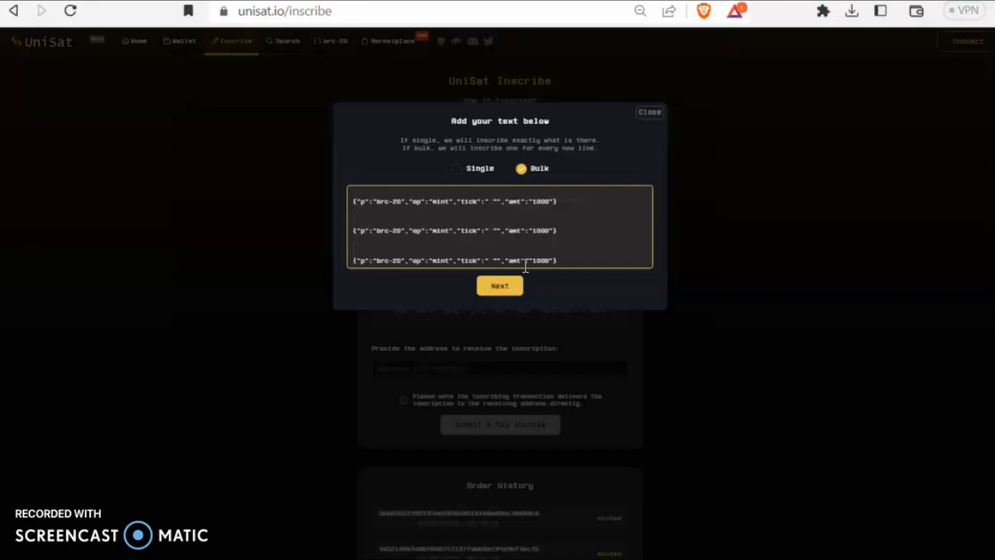
pyautogui.click(499, 286)
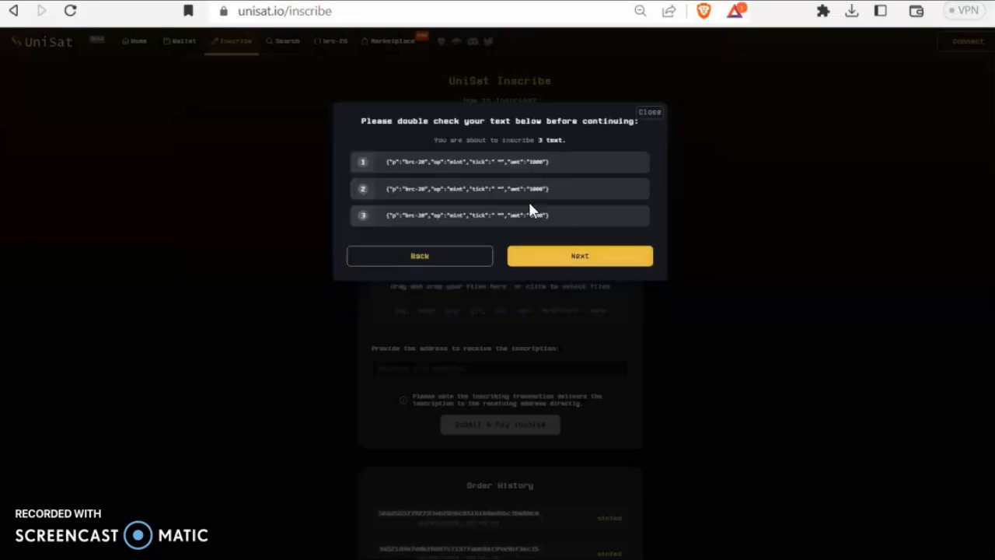
pyautogui.moveTo(556, 220)
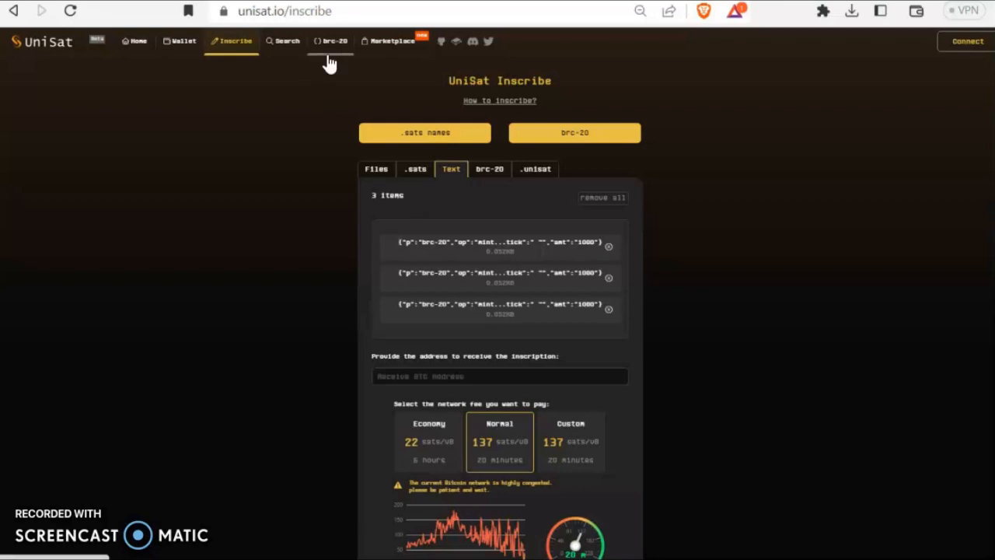
# Confirm the review so the mint texts are queued as inscription items
pyautogui.click(967, 41)
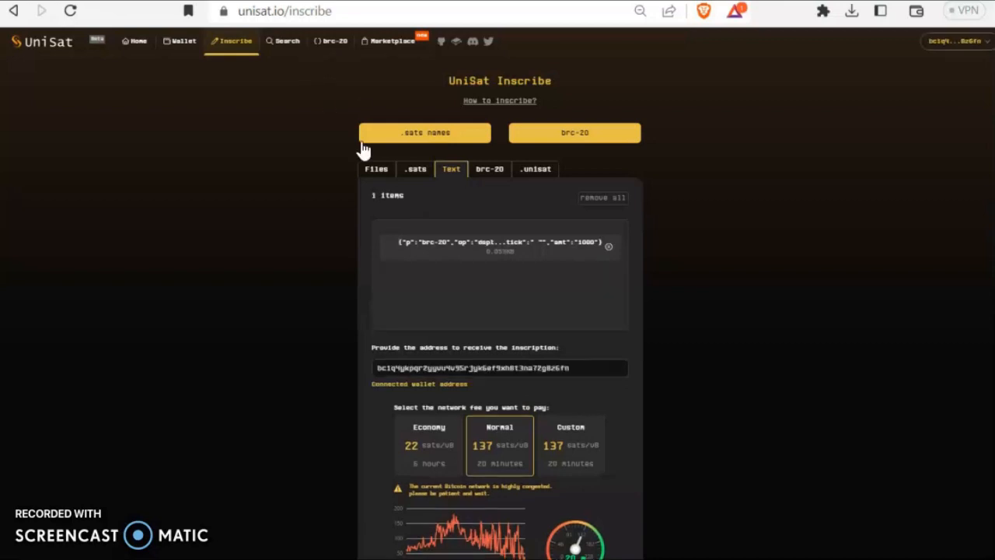